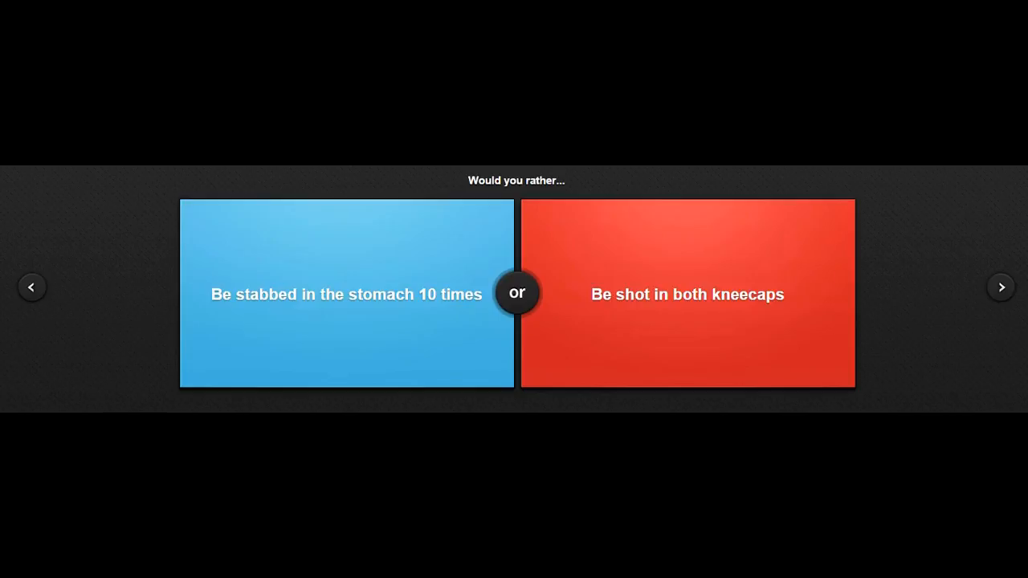
Step: Vote for being shot in both kneecaps (54%), then for the 1 foot tall mohawk (45%)
{"action": "left_click", "coordinate": [688, 294]}
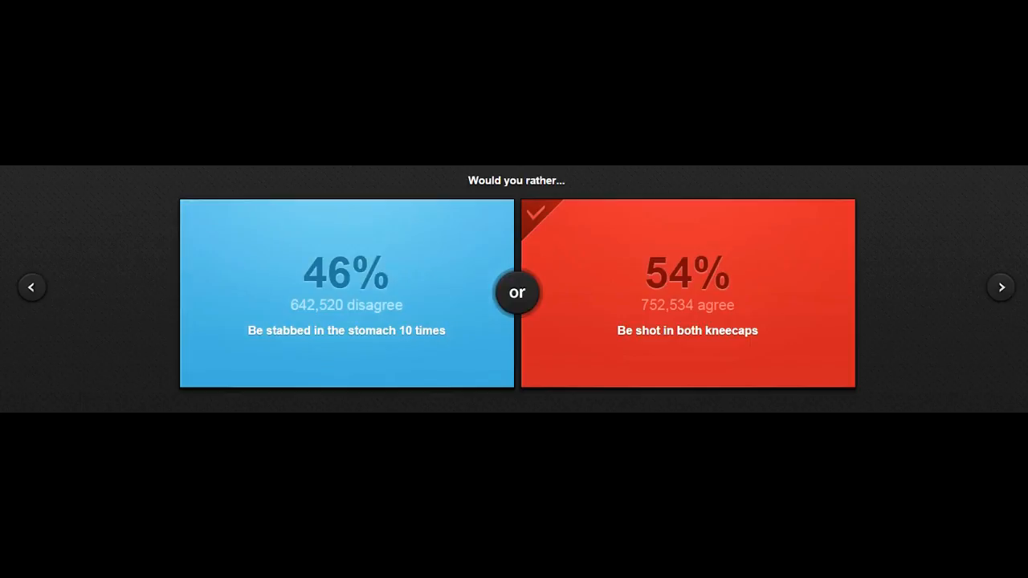
{"action": "left_click", "coordinate": [1003, 286]}
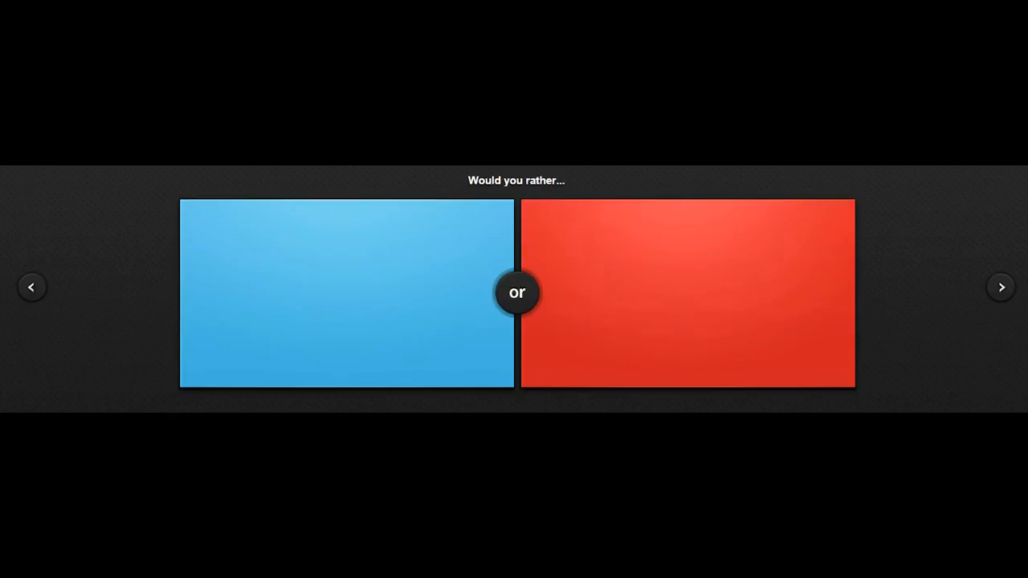
{"action": "left_click", "coordinate": [688, 293]}
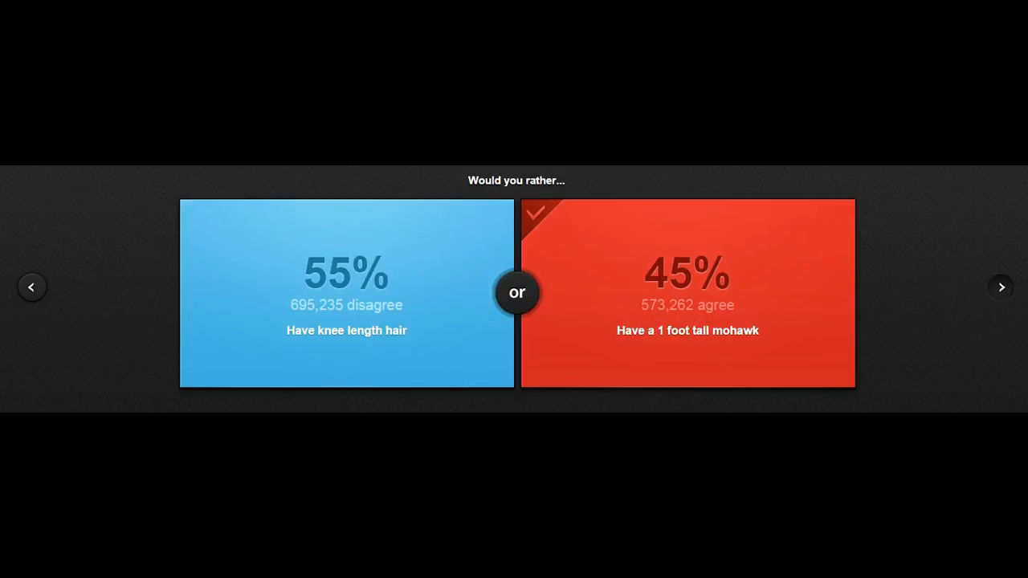
Step: Move past the kidney-in-bathtub and lifelong drinks questions without voting
{"action": "left_click", "coordinate": [1001, 286]}
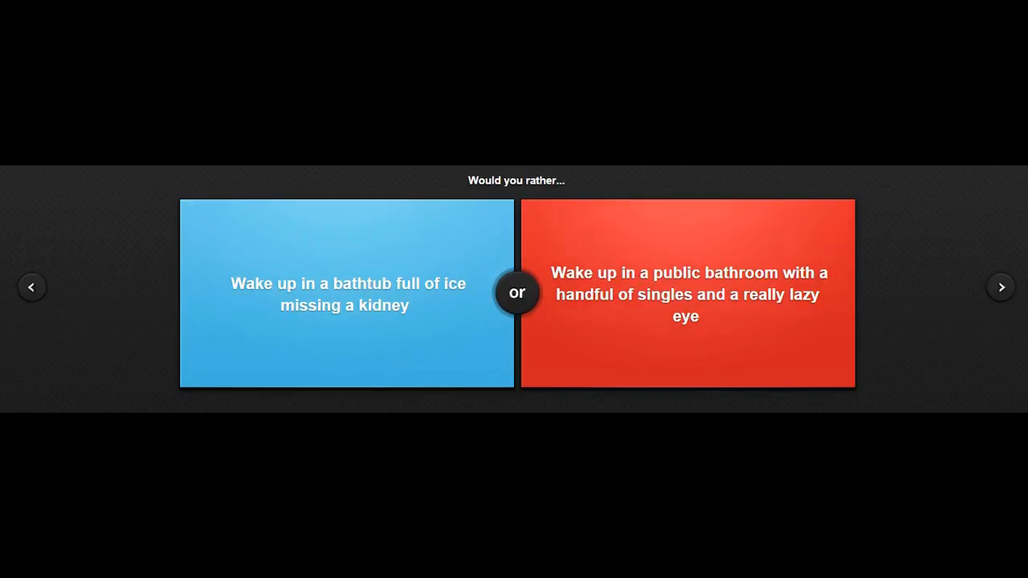
{"action": "left_click", "coordinate": [688, 293]}
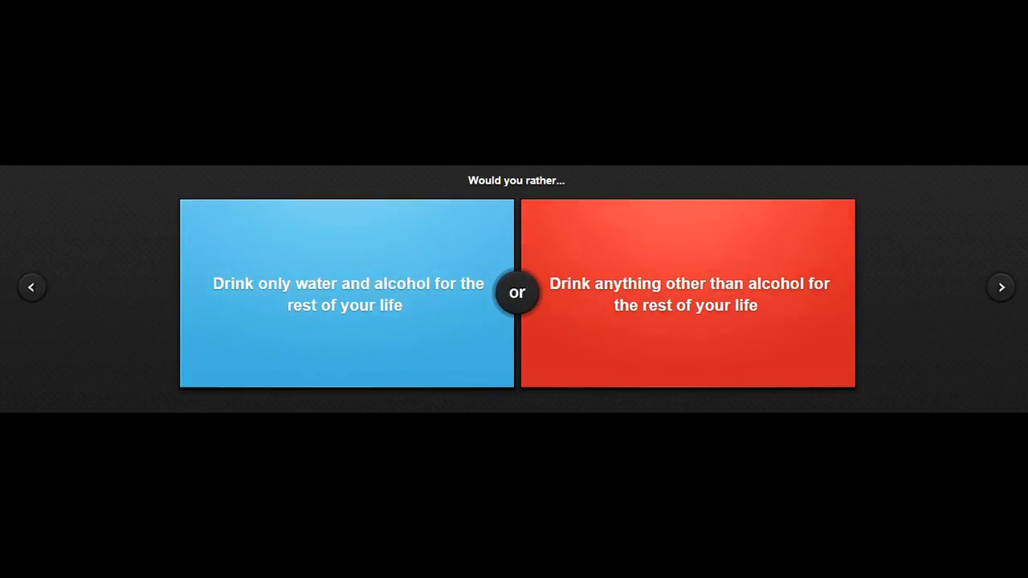
{"action": "left_click", "coordinate": [688, 293]}
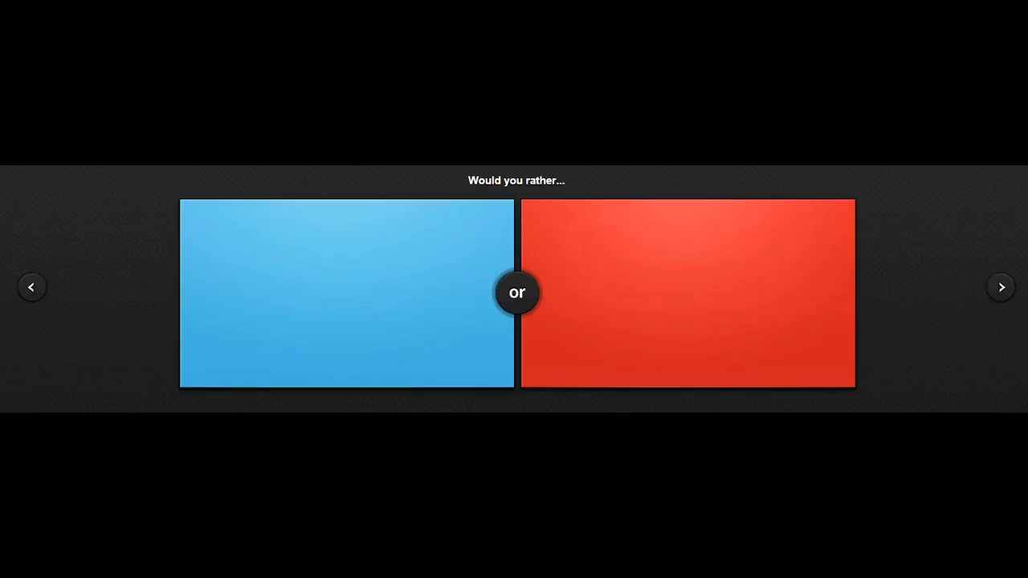
Step: Vote to be a meat eater who loves a vegetarian (81%) and advance to pizza versus soda
{"action": "left_click", "coordinate": [688, 293]}
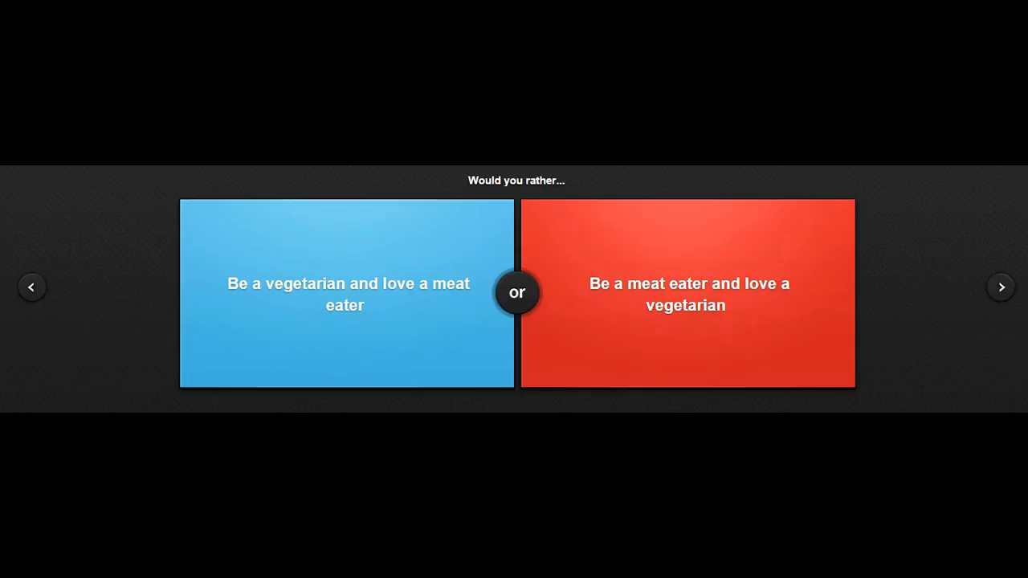
{"action": "left_click", "coordinate": [688, 292]}
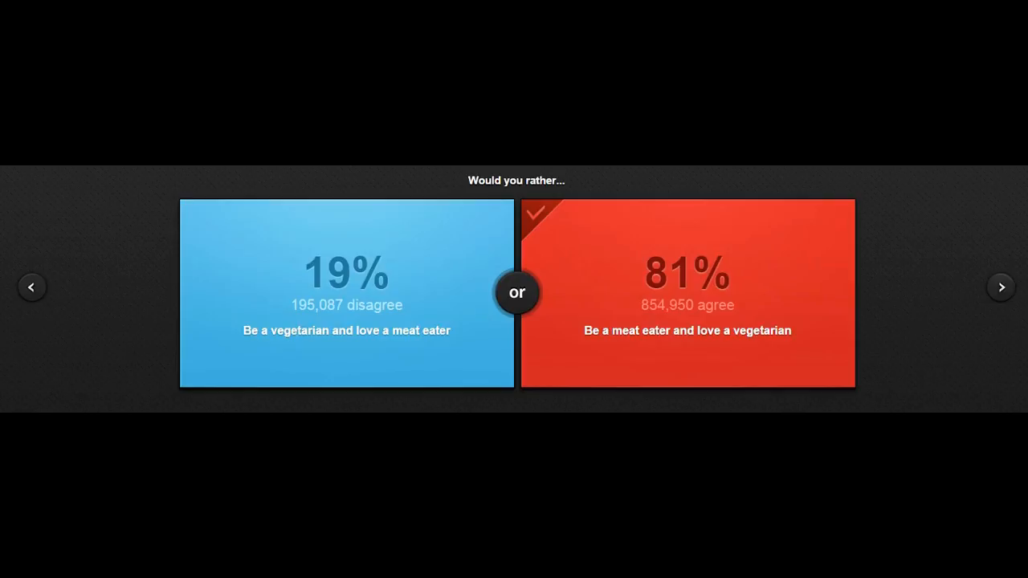
{"action": "left_click", "coordinate": [1002, 286]}
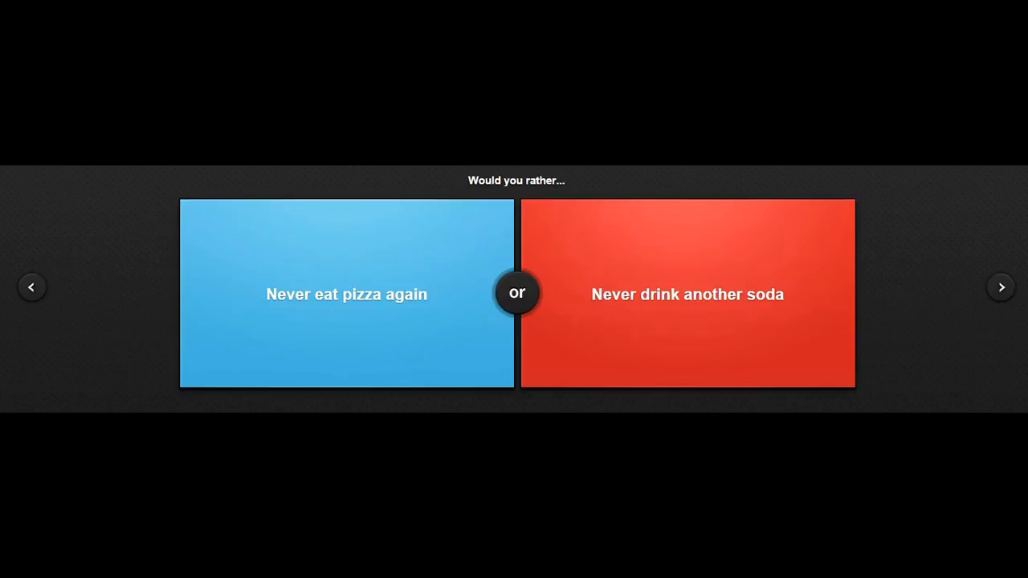
Step: Vote for all phobias over skinning family (82%), then for the imaginary friend relationship
{"action": "left_click", "coordinate": [688, 294]}
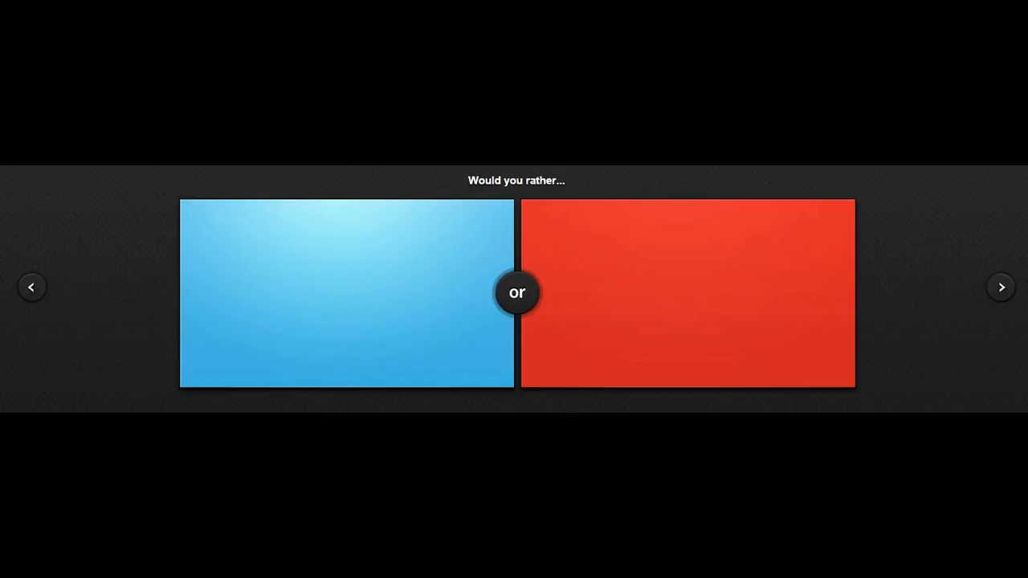
{"action": "left_click", "coordinate": [347, 292]}
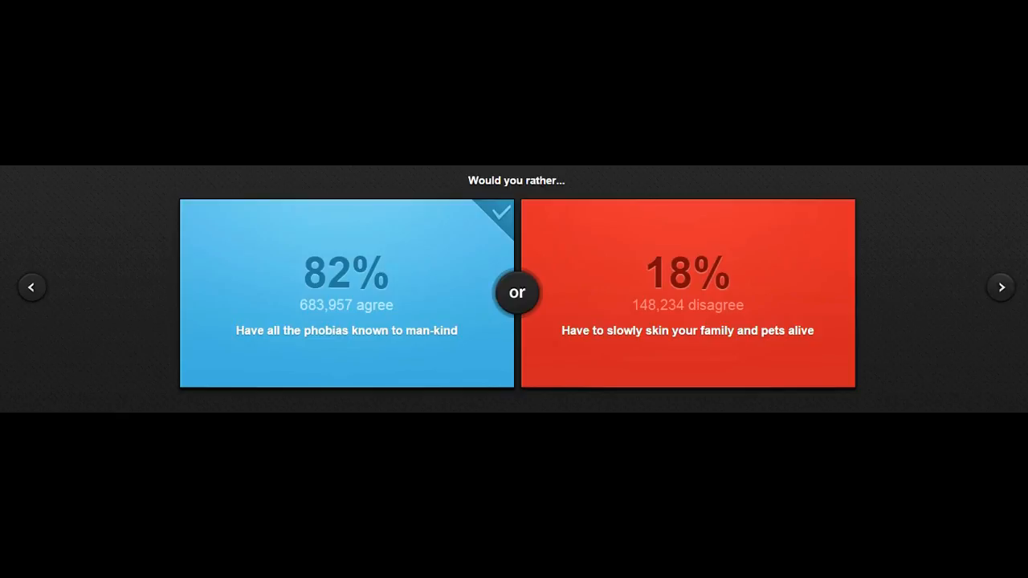
{"action": "left_click", "coordinate": [1002, 286]}
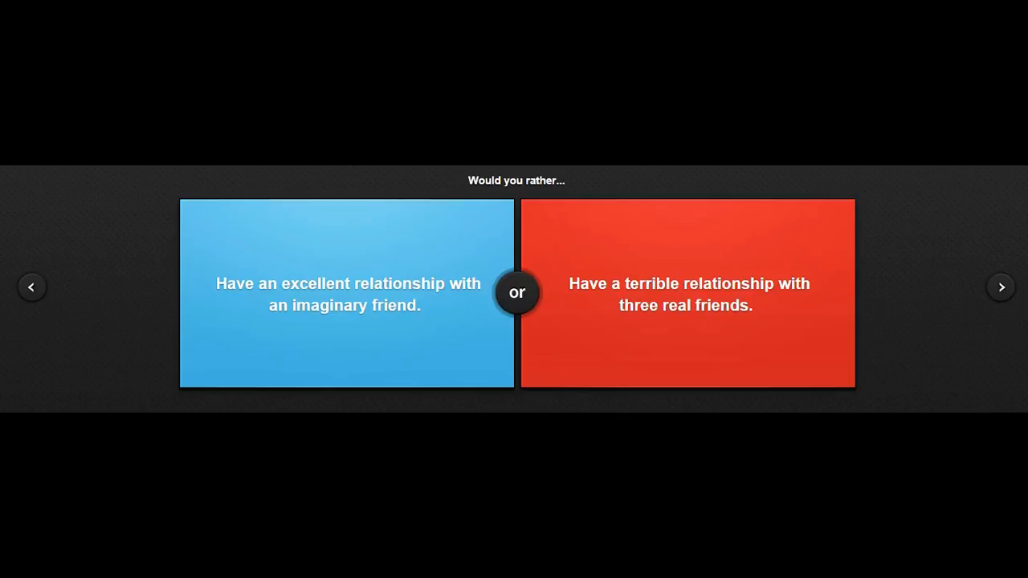
{"action": "left_click", "coordinate": [345, 293]}
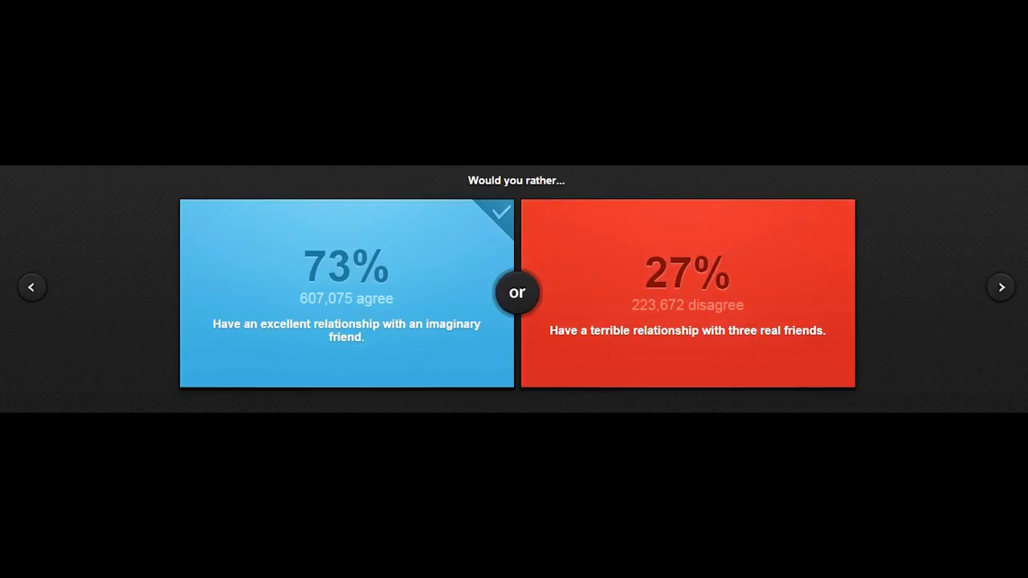
Step: Advance past the 73% imaginary-friend result and vote to be known as a drug dealer
{"action": "left_click", "coordinate": [1003, 286]}
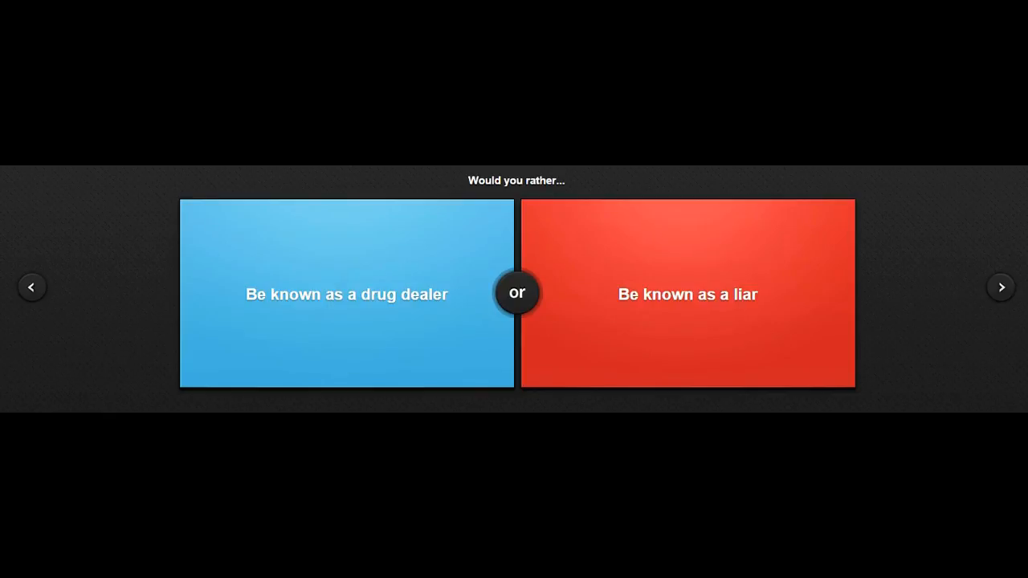
{"action": "left_click", "coordinate": [347, 294]}
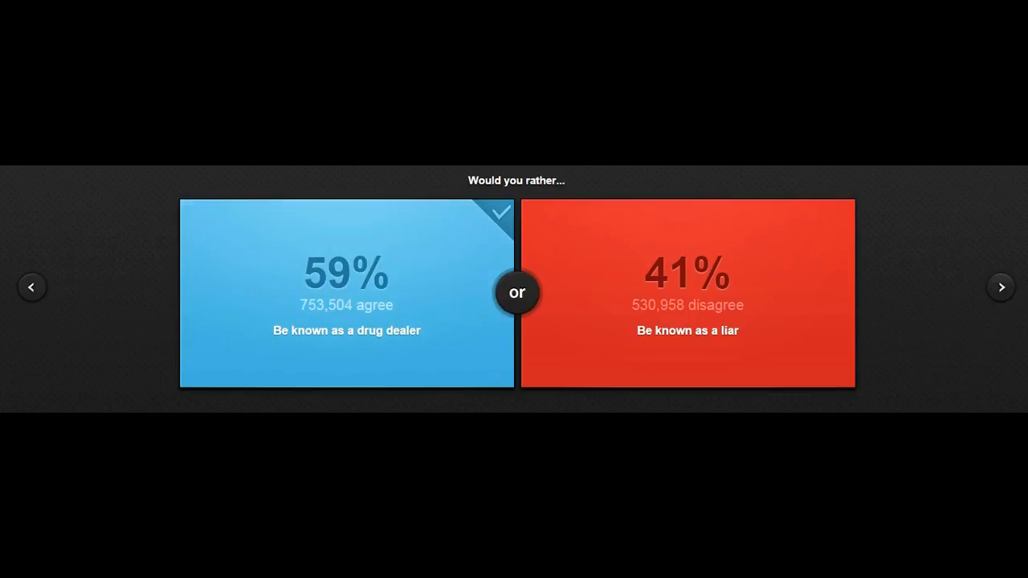
Step: Advance past the 59% drug-dealer result to the Jack Bauer versus Jason Bourne question
{"action": "left_click", "coordinate": [1003, 286]}
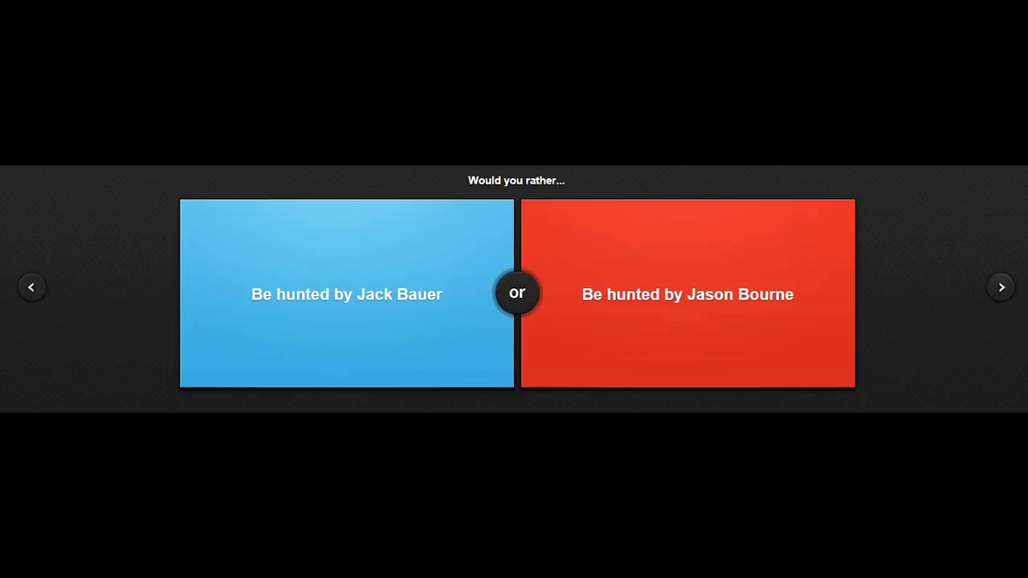
Step: Vote to be hunted by Jason Bourne (55% agree) and advance to the next question
{"action": "left_click", "coordinate": [688, 294]}
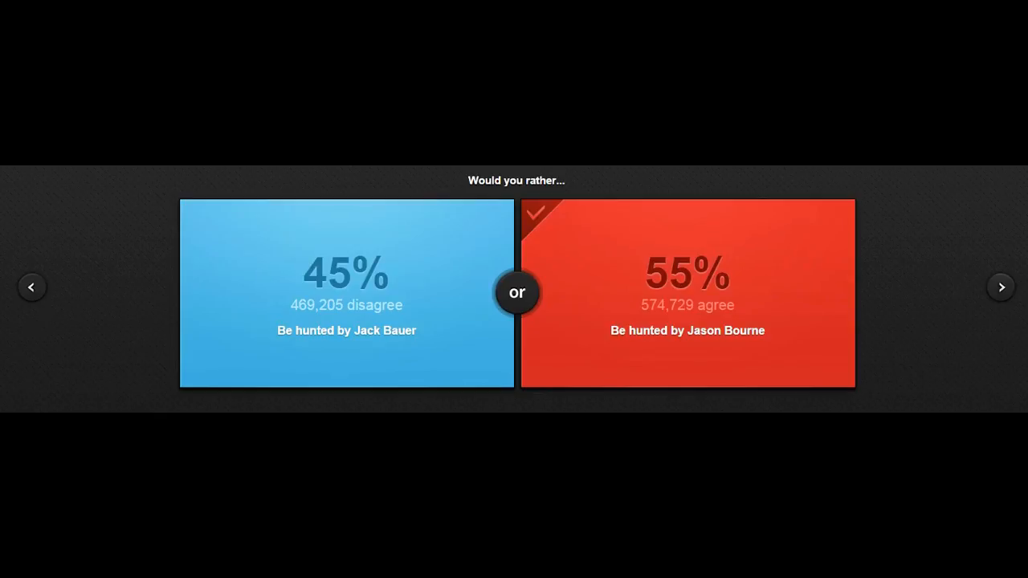
{"action": "left_click", "coordinate": [1002, 286]}
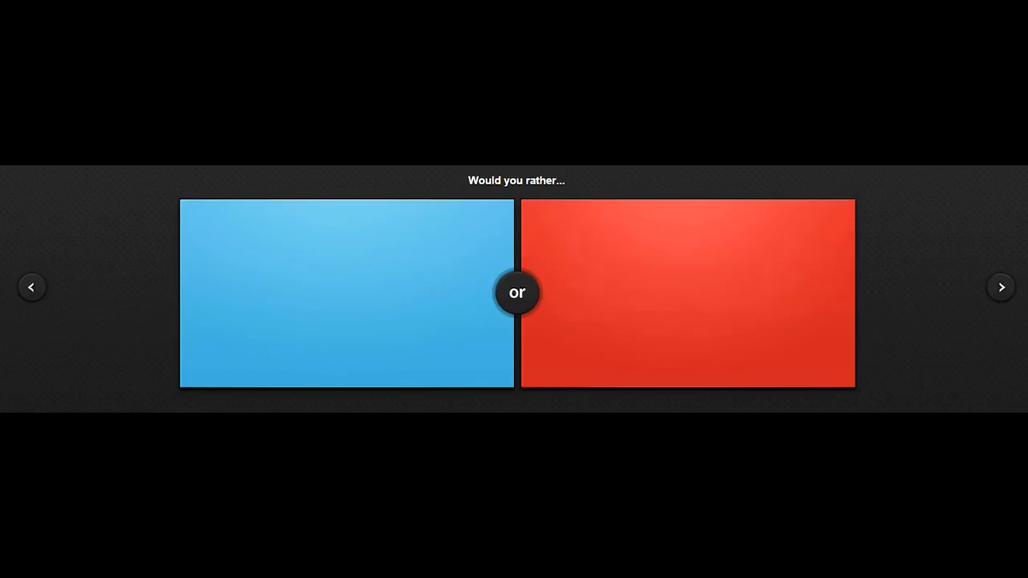
Step: Vote to dress like a person from the future (72%) and advance to the roulette question
{"action": "left_click", "coordinate": [688, 293]}
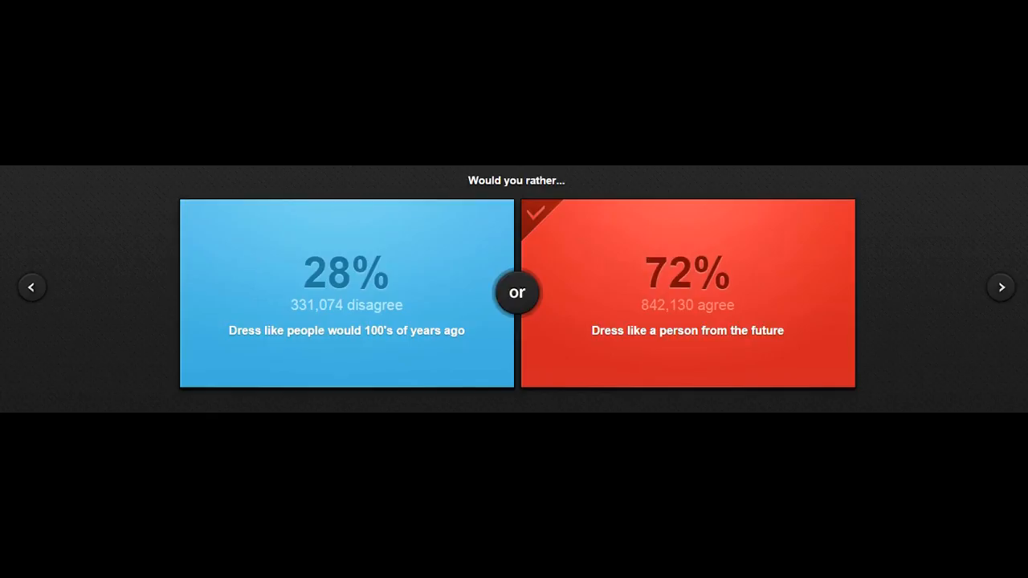
{"action": "left_click", "coordinate": [1003, 286]}
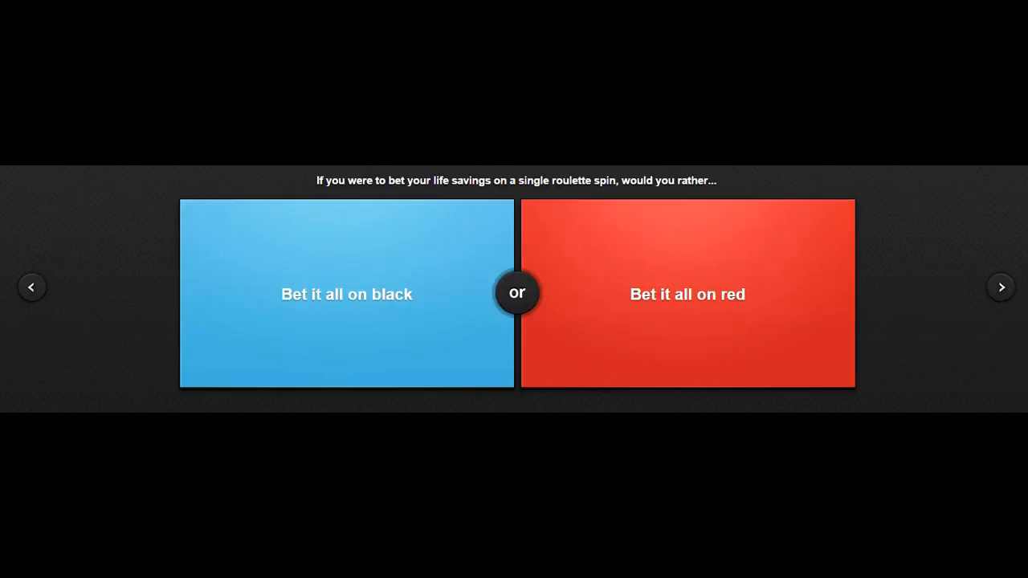
Step: Vote to bet the life savings all on red in roulette
{"action": "left_click", "coordinate": [688, 294]}
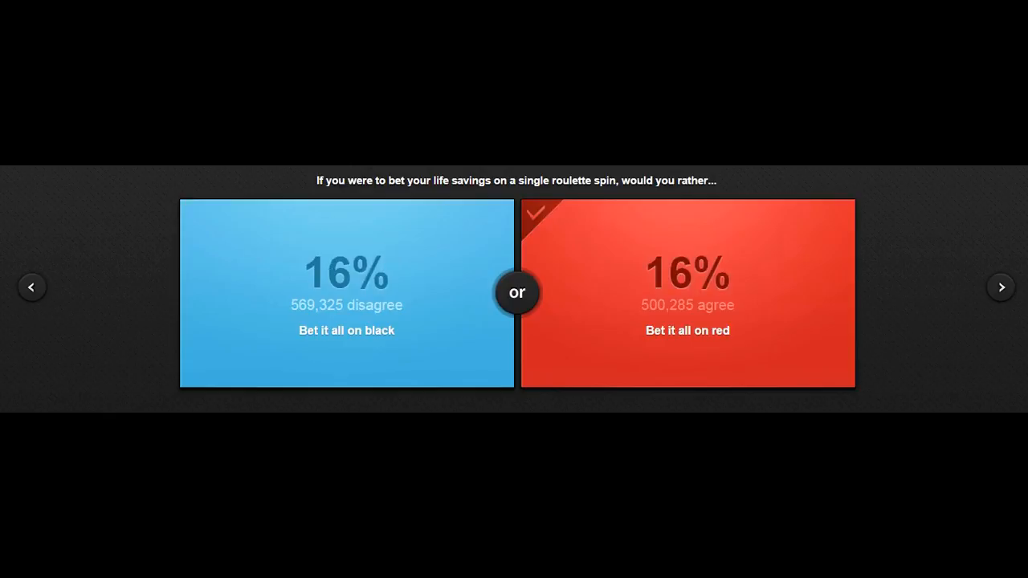